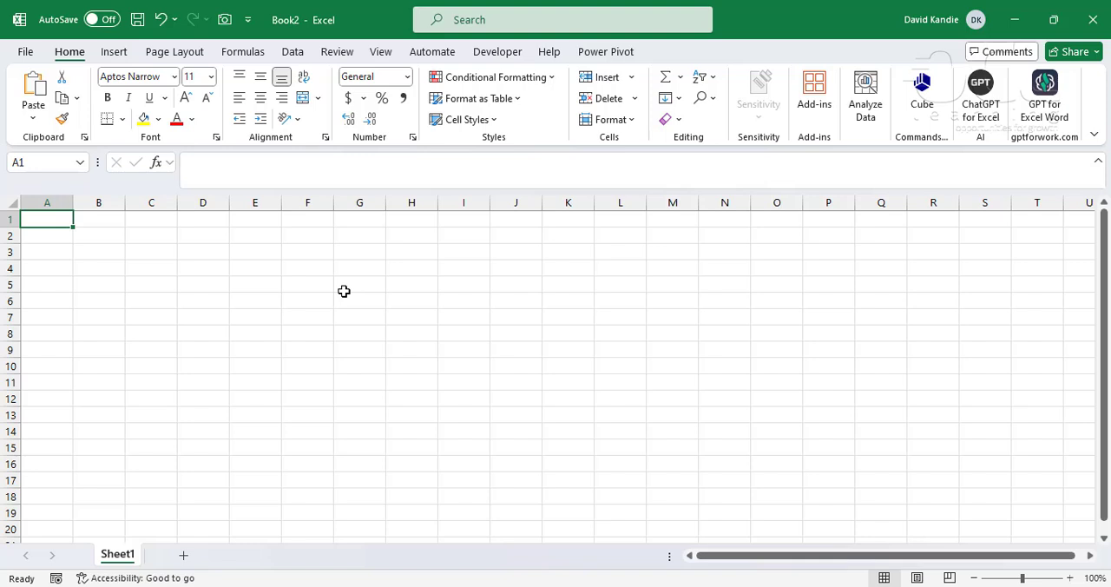
{"action": "mouse_move", "coordinate": [292, 52]}
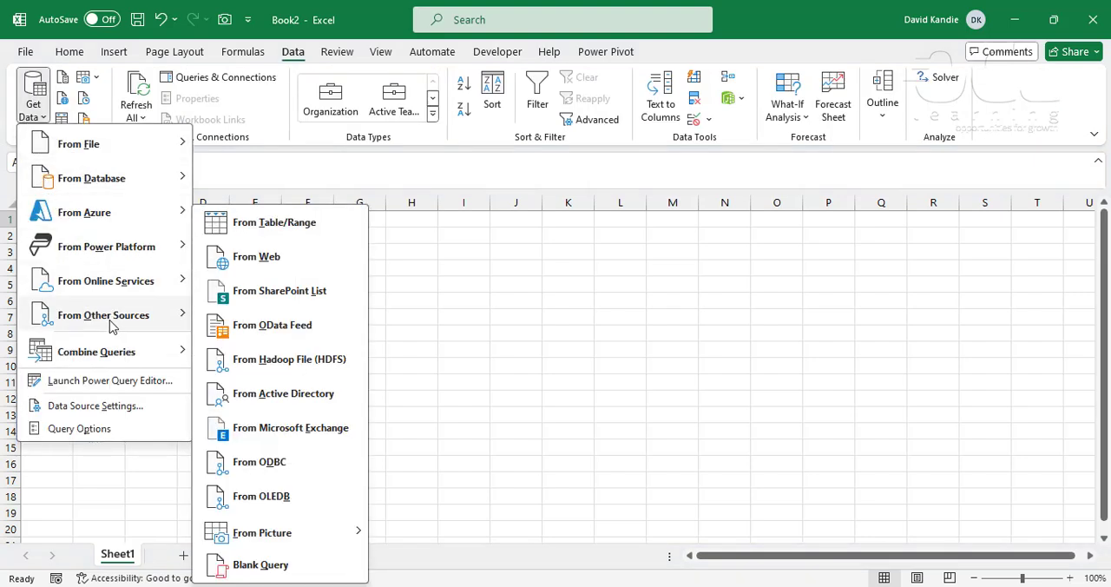
{"action": "mouse_move", "coordinate": [321, 354]}
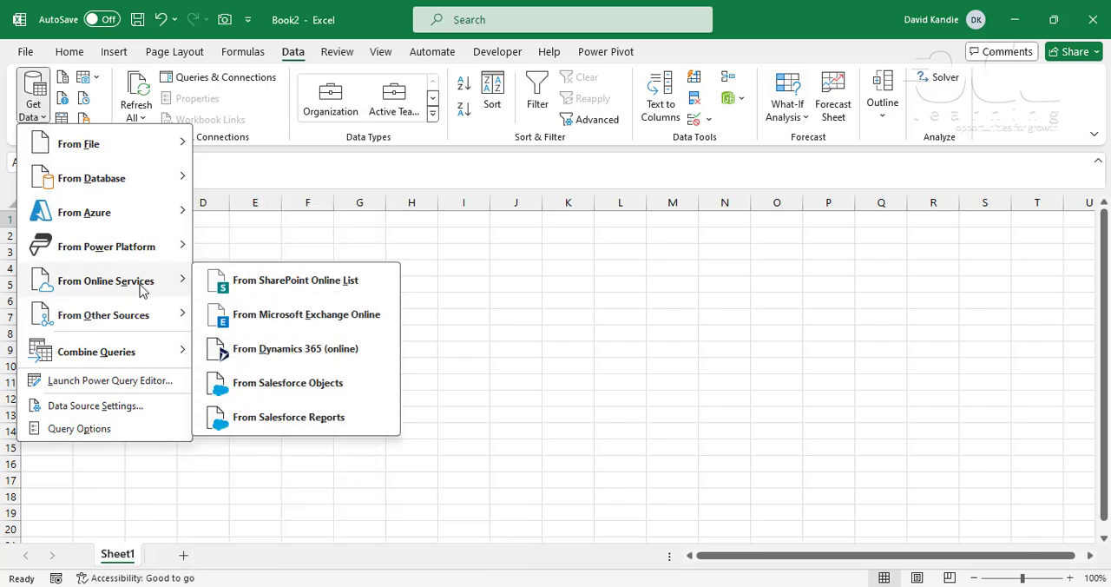
{"action": "mouse_move", "coordinate": [304, 382]}
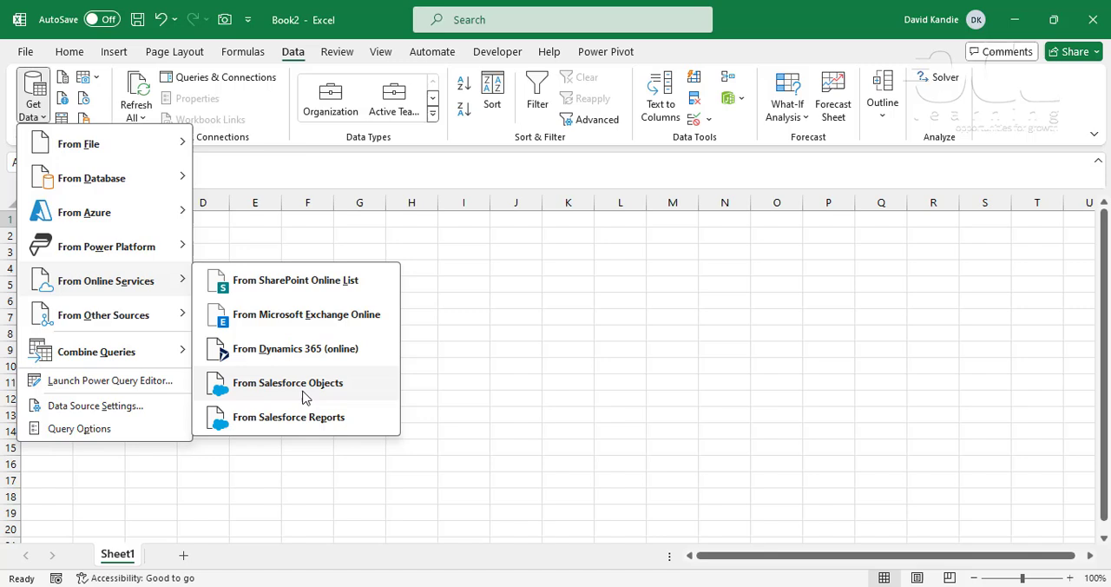
{"action": "mouse_move", "coordinate": [309, 424]}
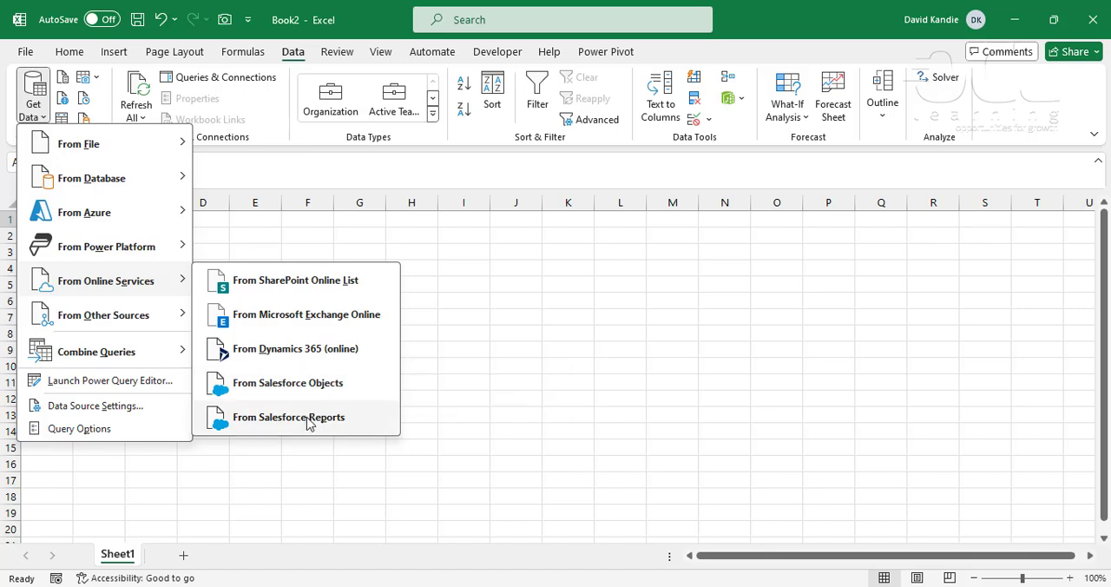
{"action": "mouse_move", "coordinate": [288, 416]}
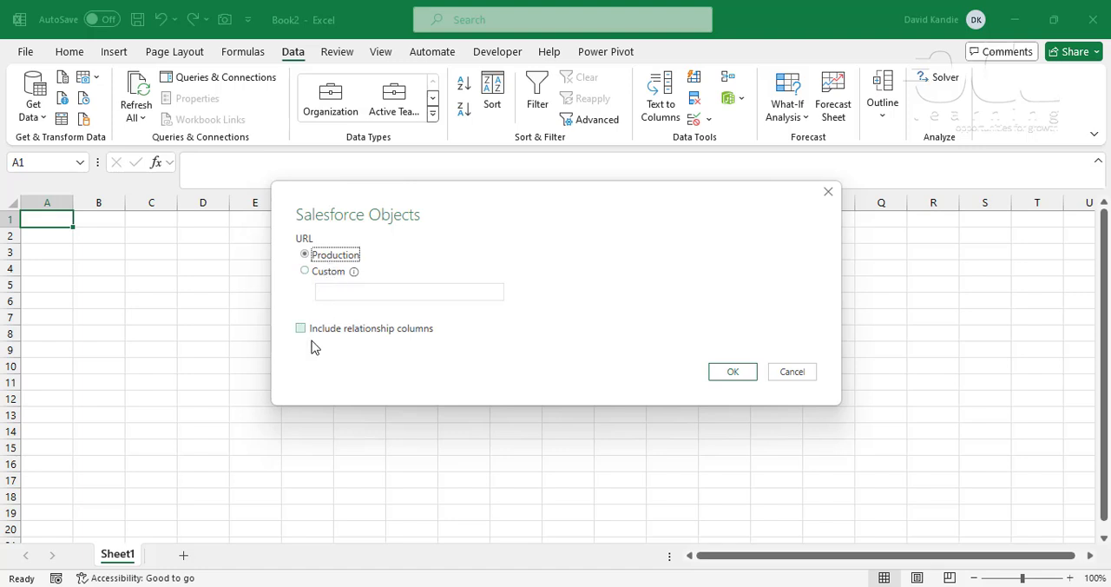
Step: Keep Production, enable Include relationship columns, confirm, and start Salesforce sign-in
{"action": "left_click", "coordinate": [300, 328]}
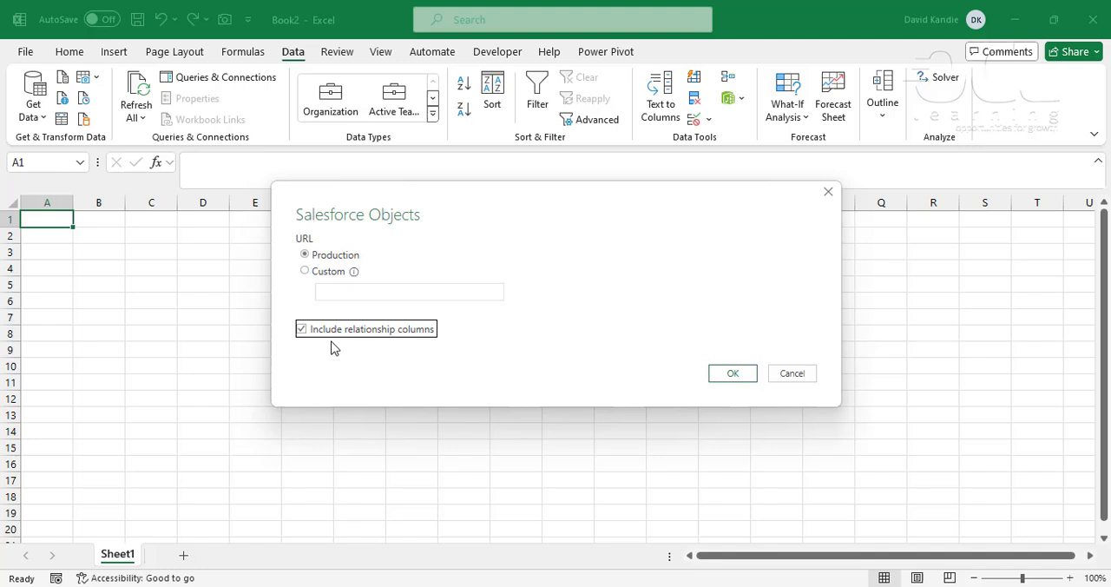
{"action": "mouse_move", "coordinate": [555, 302]}
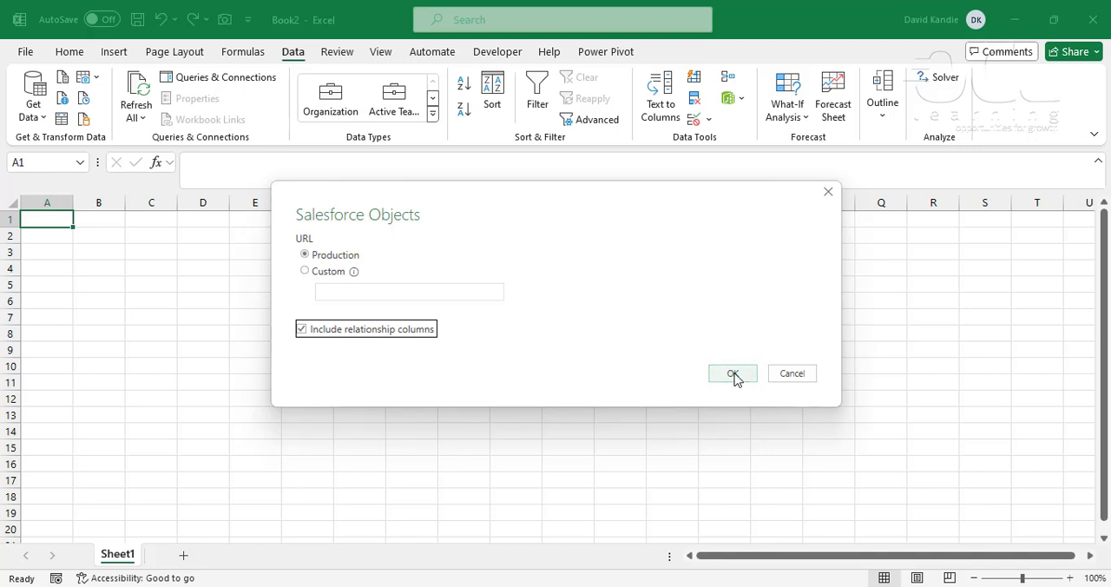
{"action": "left_click", "coordinate": [733, 371]}
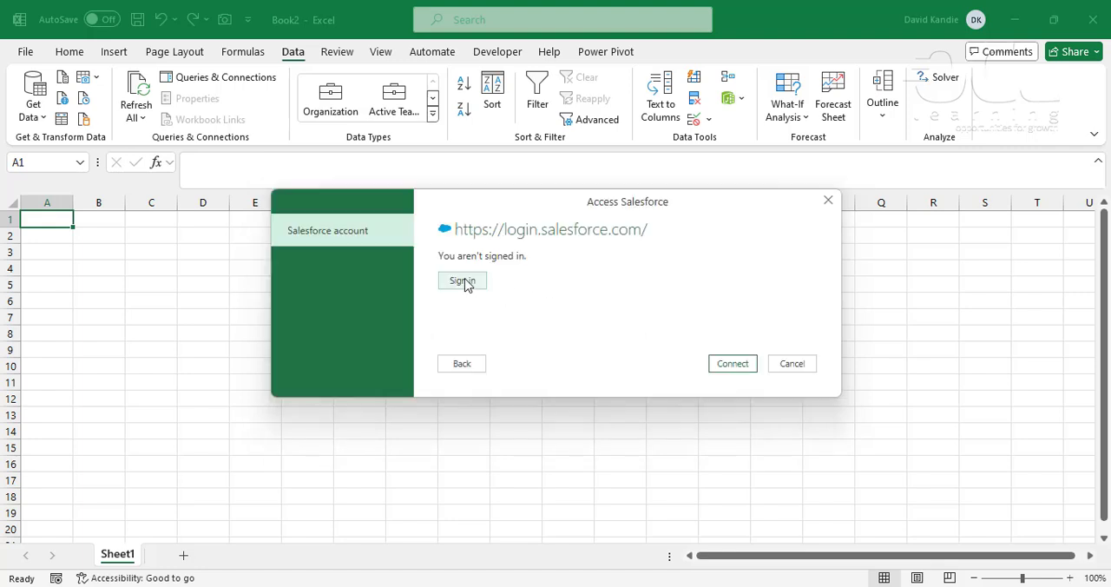
{"action": "left_click", "coordinate": [462, 281]}
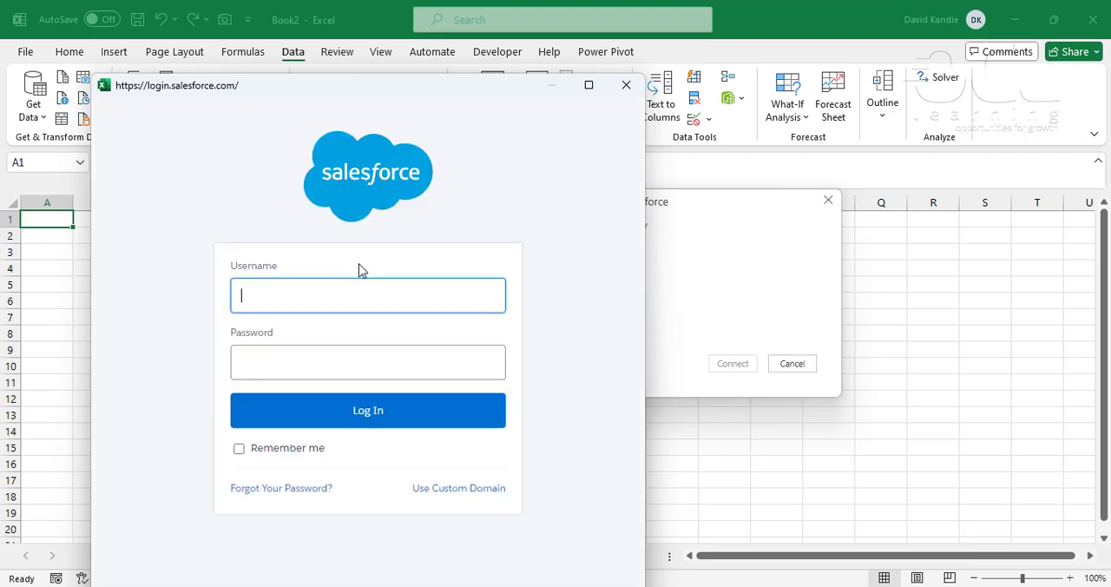
{"action": "mouse_move", "coordinate": [351, 289]}
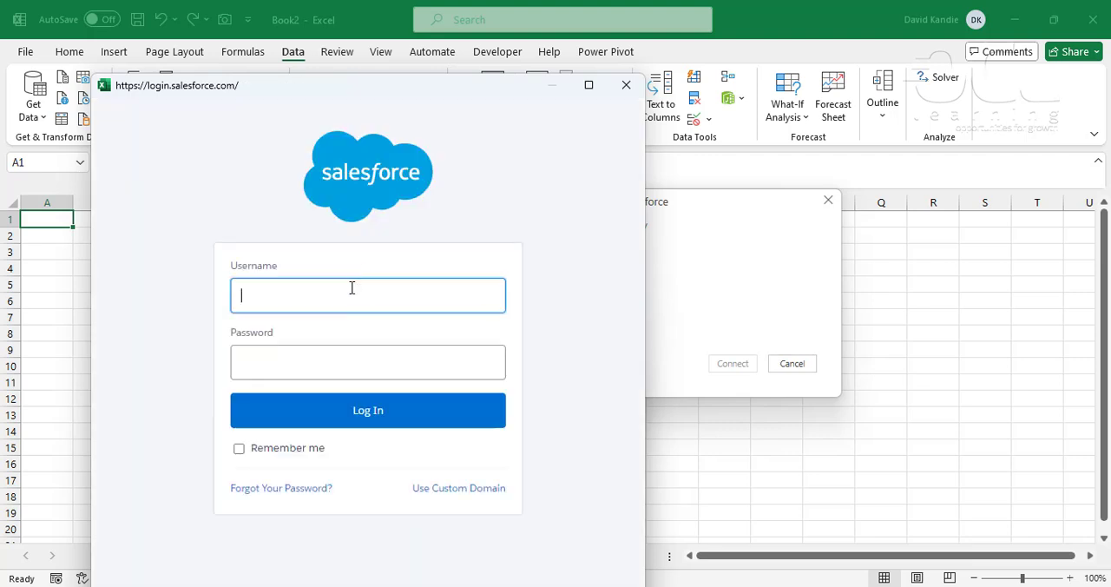
Step: Enter the username 'DkAnd' and password, log in, and connect so the Navigator lists 170 objects
{"action": "type", "text": "DkAnd"}
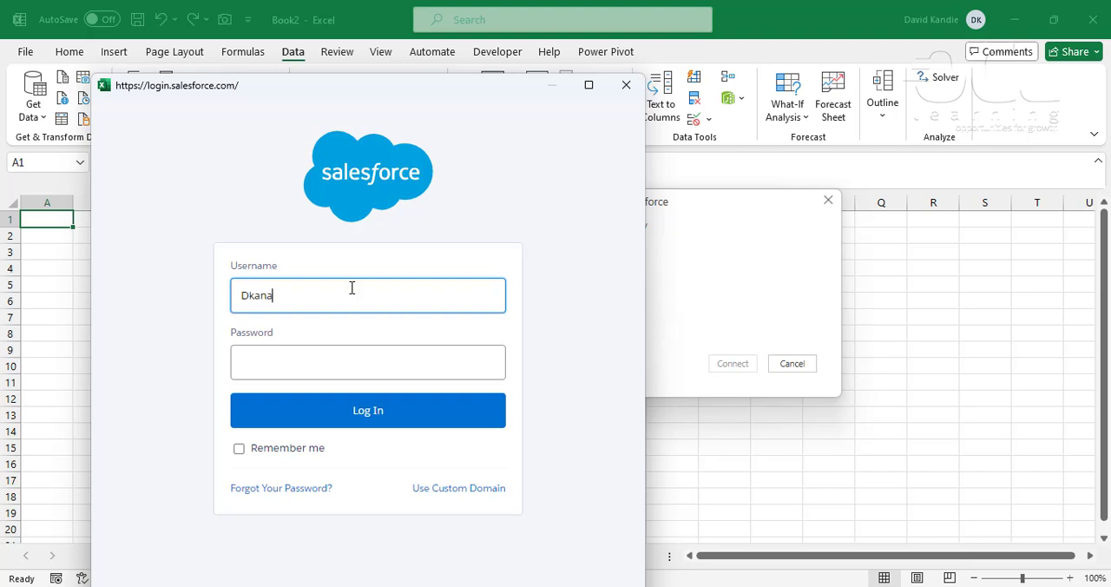
{"action": "left_click", "coordinate": [368, 410]}
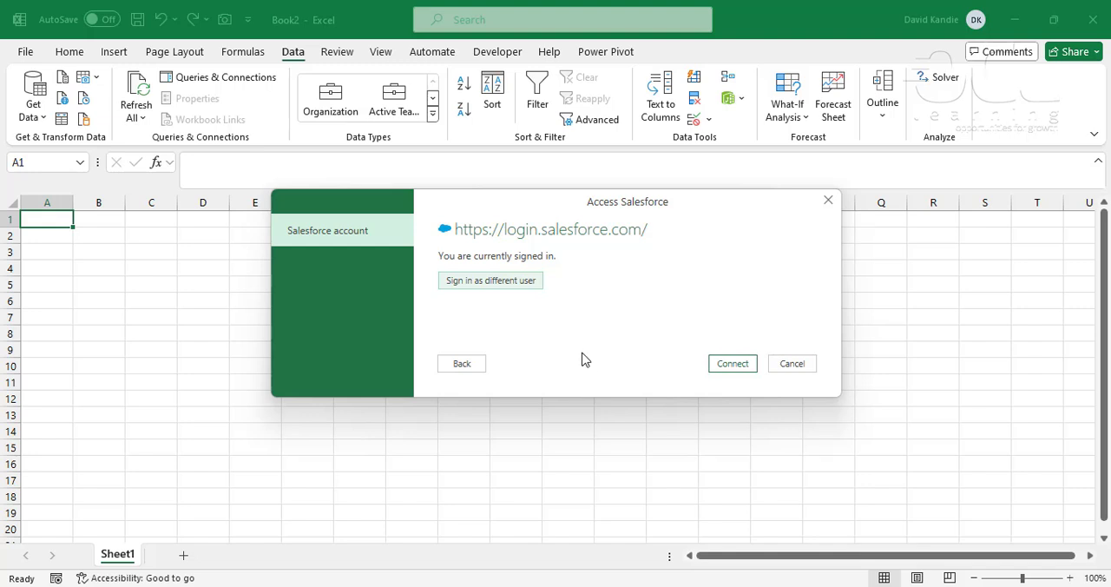
{"action": "mouse_move", "coordinate": [611, 240]}
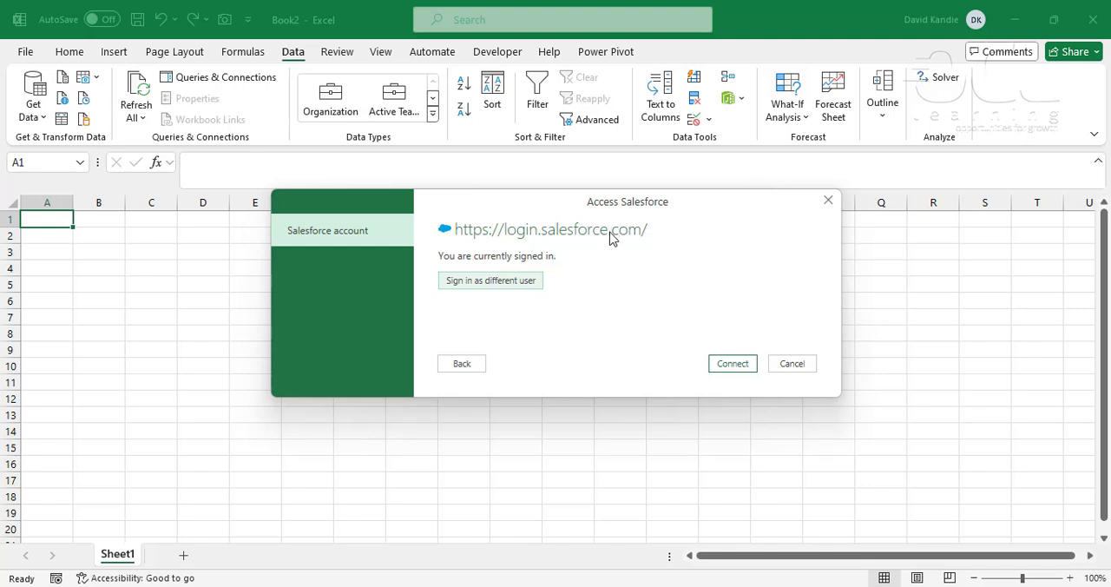
{"action": "left_click", "coordinate": [732, 363]}
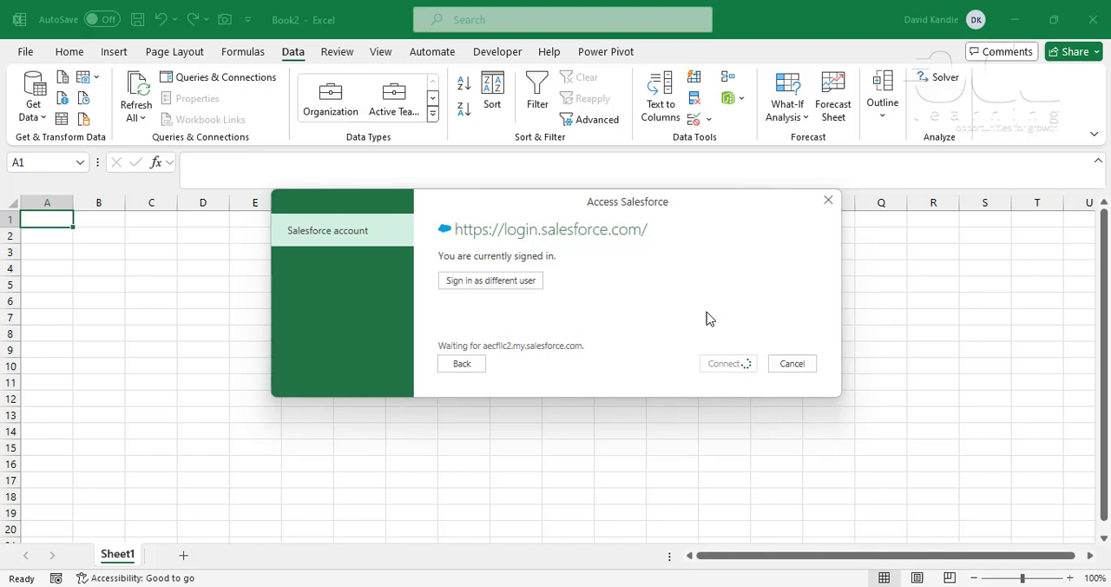
{"action": "left_click", "coordinate": [724, 363]}
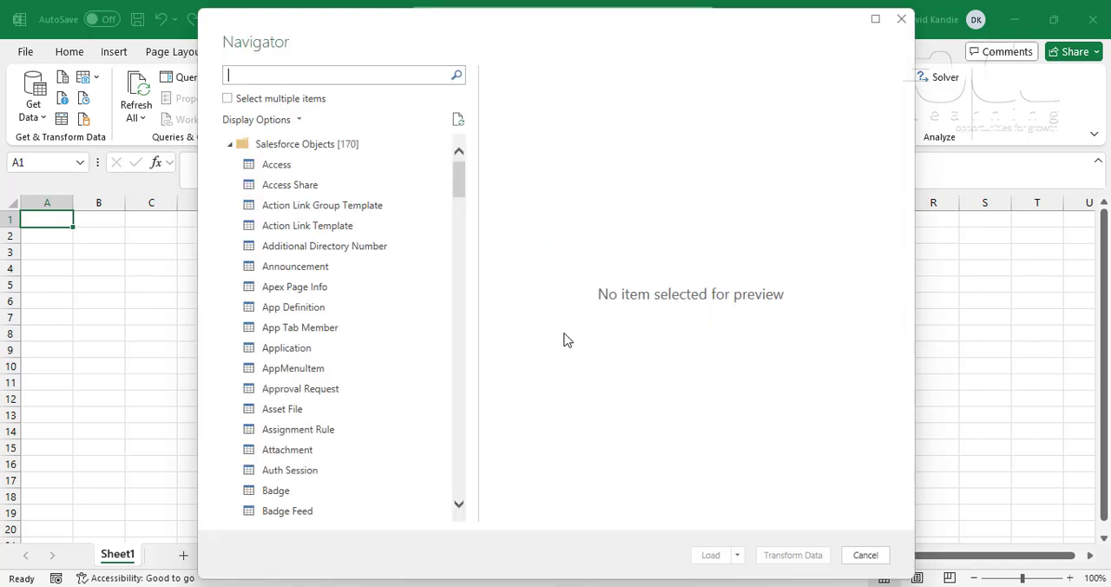
{"action": "mouse_move", "coordinate": [295, 266]}
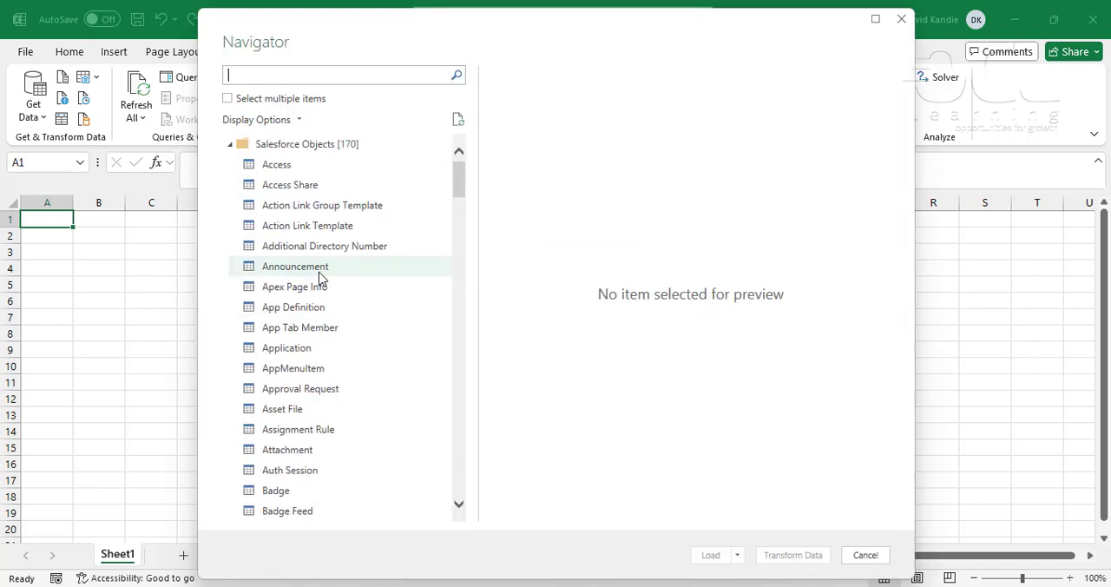
{"action": "mouse_move", "coordinate": [304, 90]}
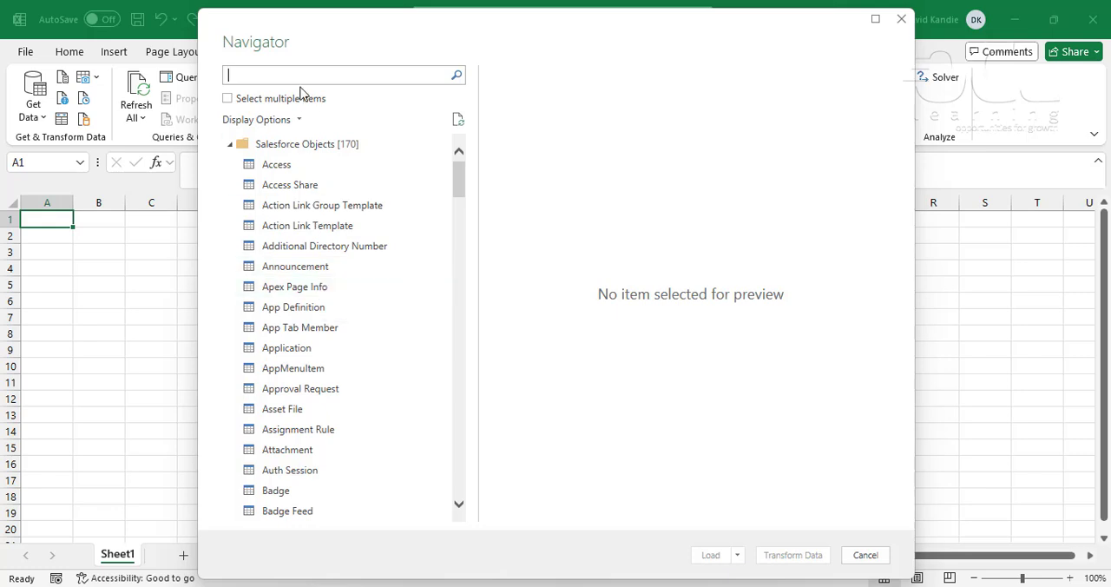
{"action": "type", "text": "o"}
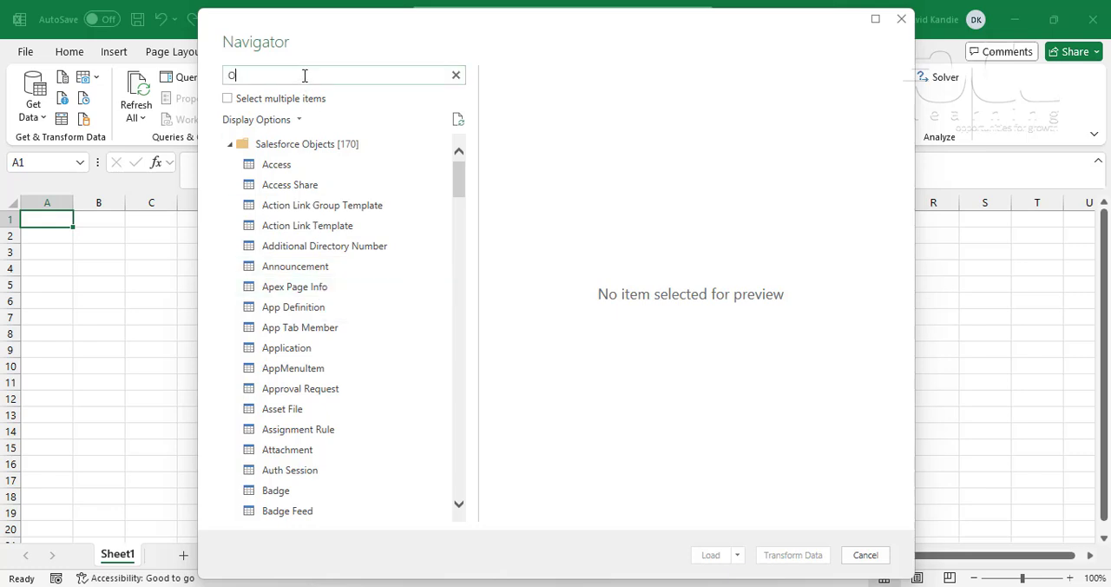
{"action": "type", "text": "Contac"}
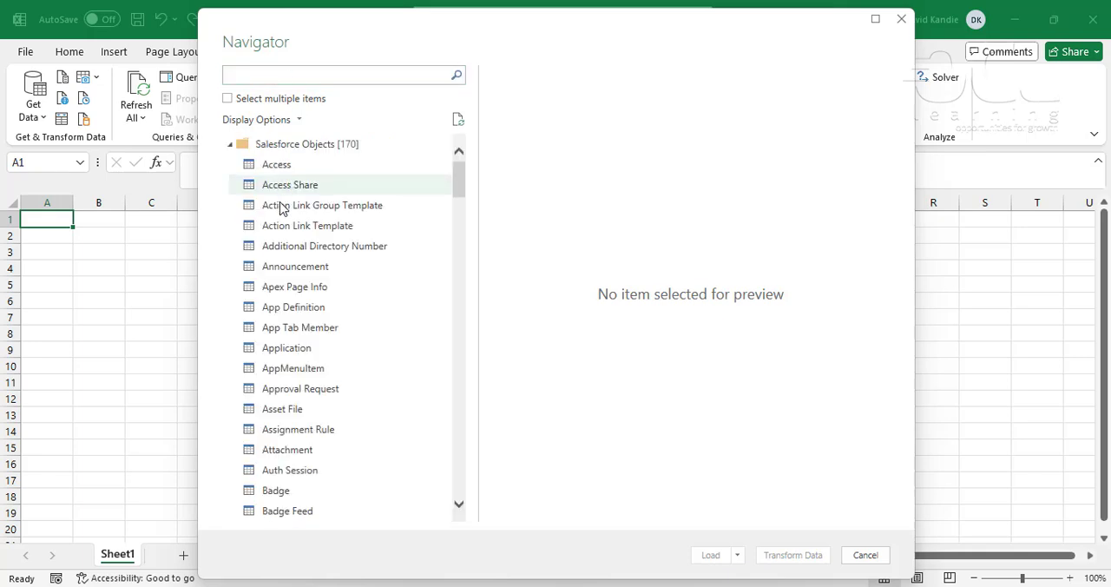
{"action": "scroll", "scroll_direction": "down", "scroll_amount": 3}
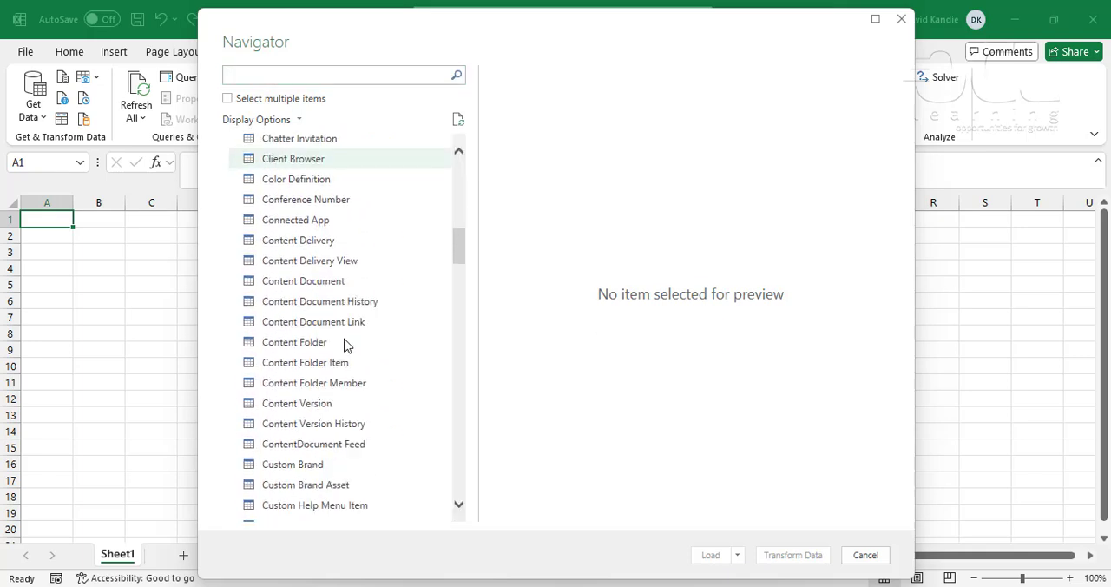
{"action": "scroll", "scroll_direction": "down", "scroll_amount": 3}
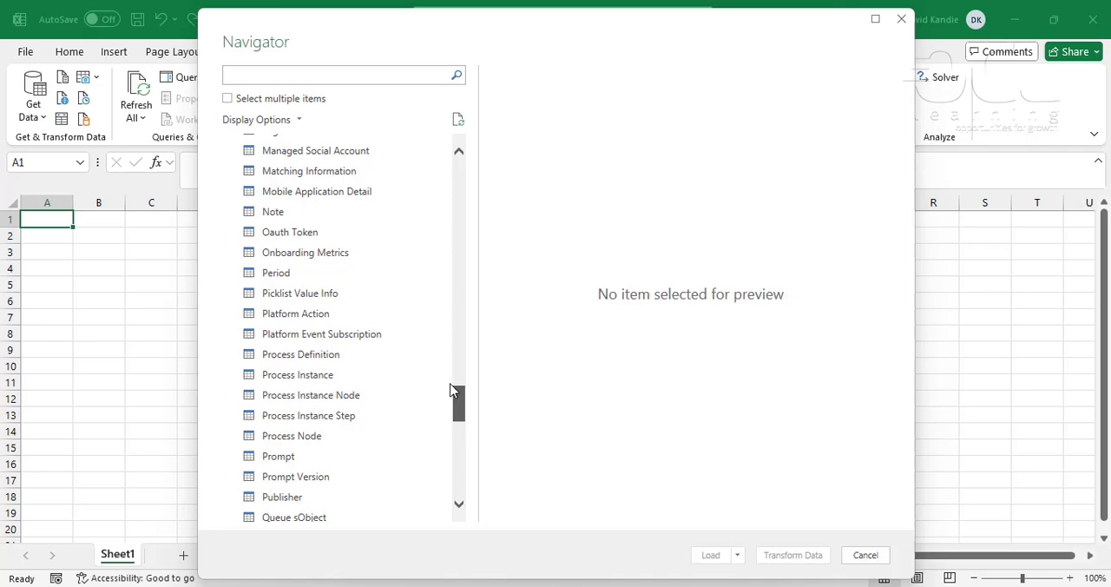
{"action": "scroll", "scroll_direction": "up", "scroll_amount": 3}
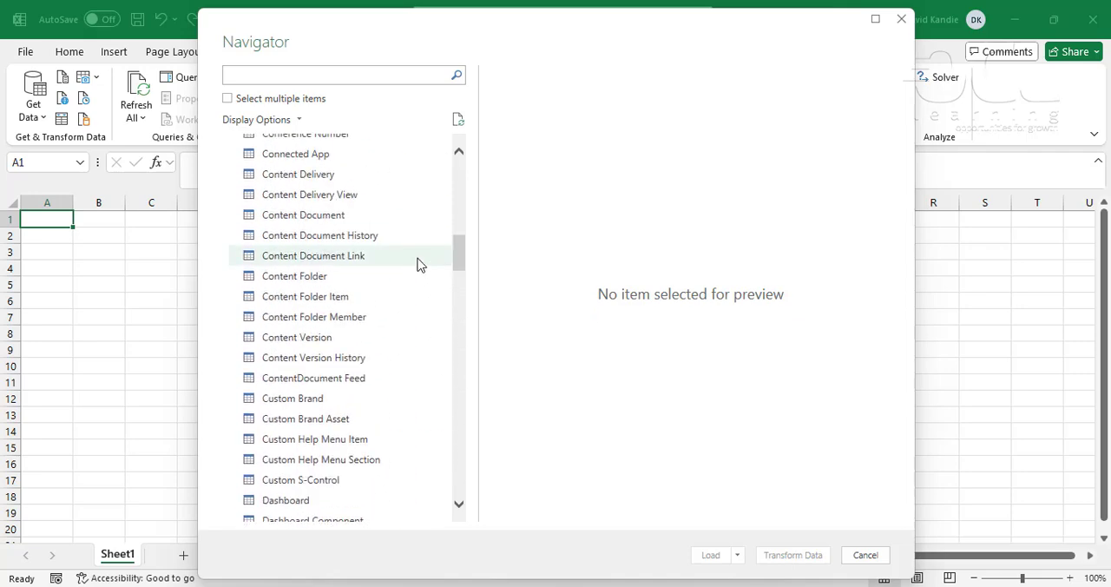